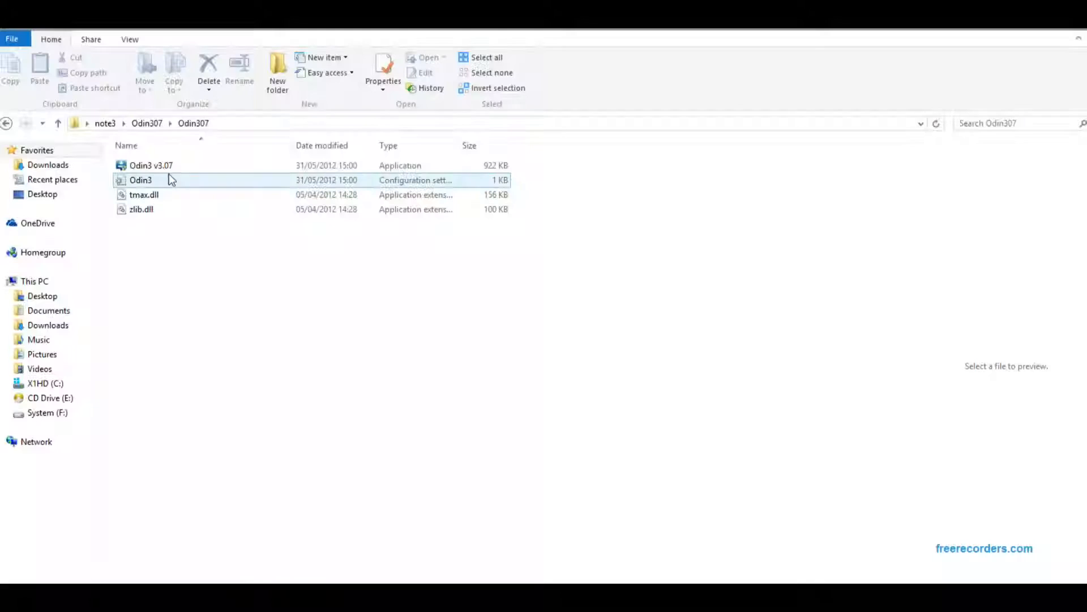
- Select the Odin3 v3.07 application in the Odin307 folder
click(152, 164)
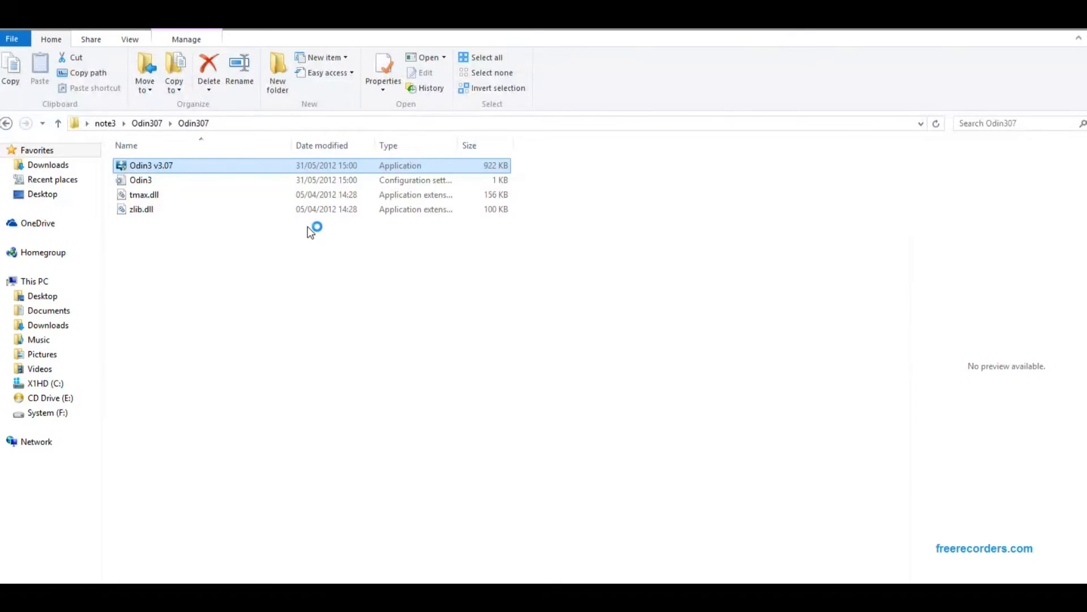
- Launch Odin3 v3.07 and confirm the phone is detected on COM11 as 'Added!!'
double_click(151, 164)
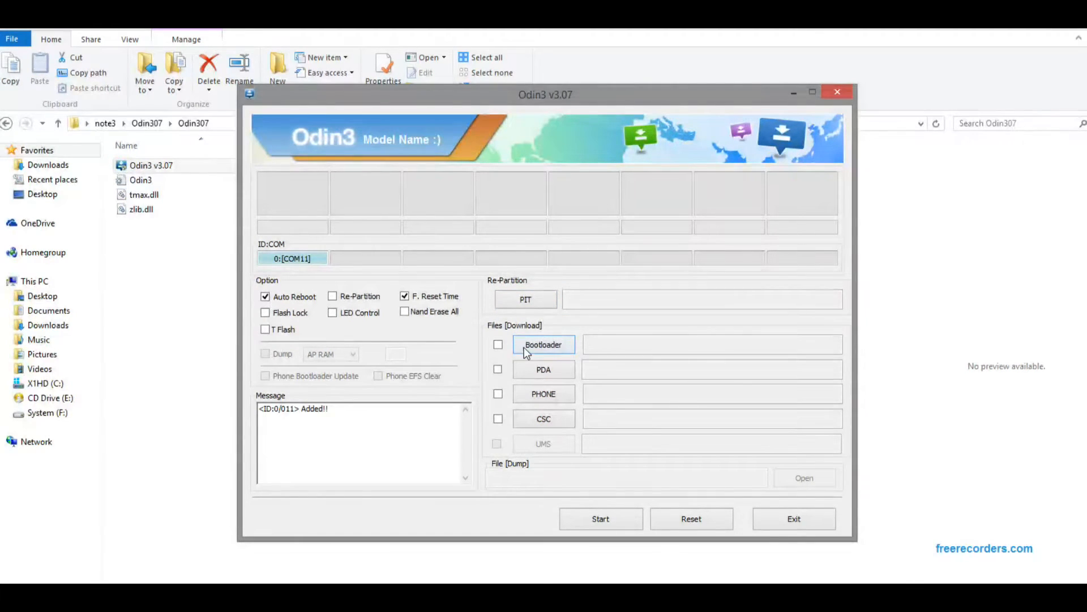
mouse_move(457, 489)
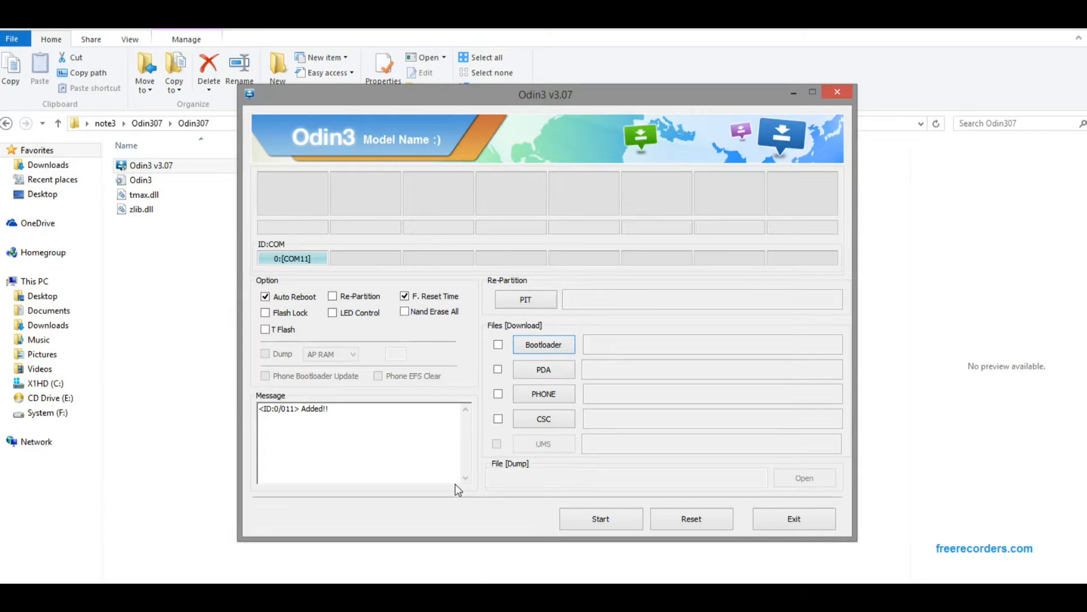
mouse_move(544, 369)
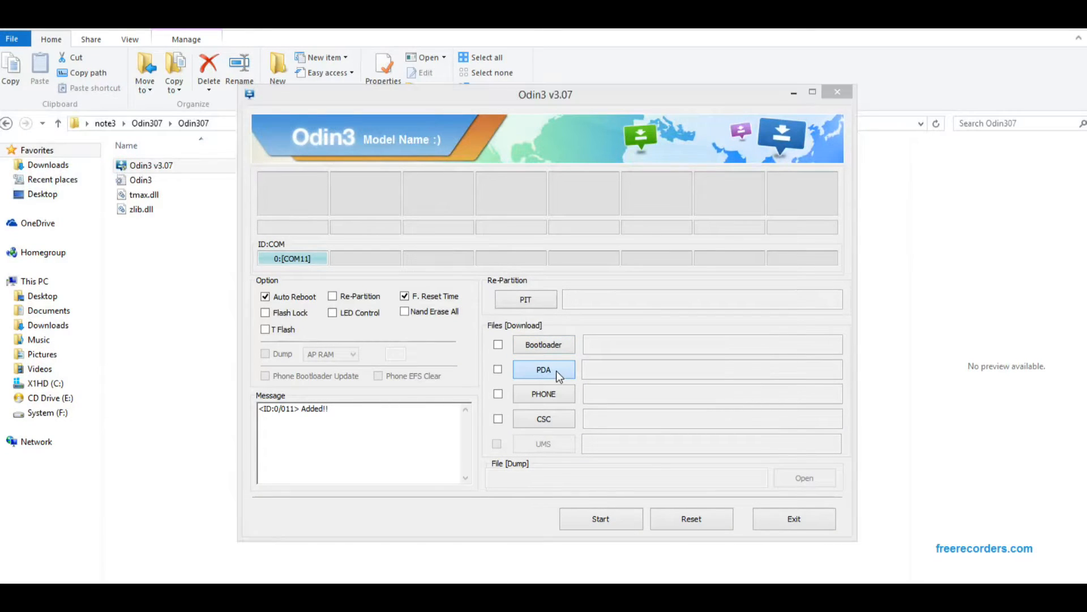
- Open the PDA file picker and browse from Desktop into the note3 folder
click(543, 368)
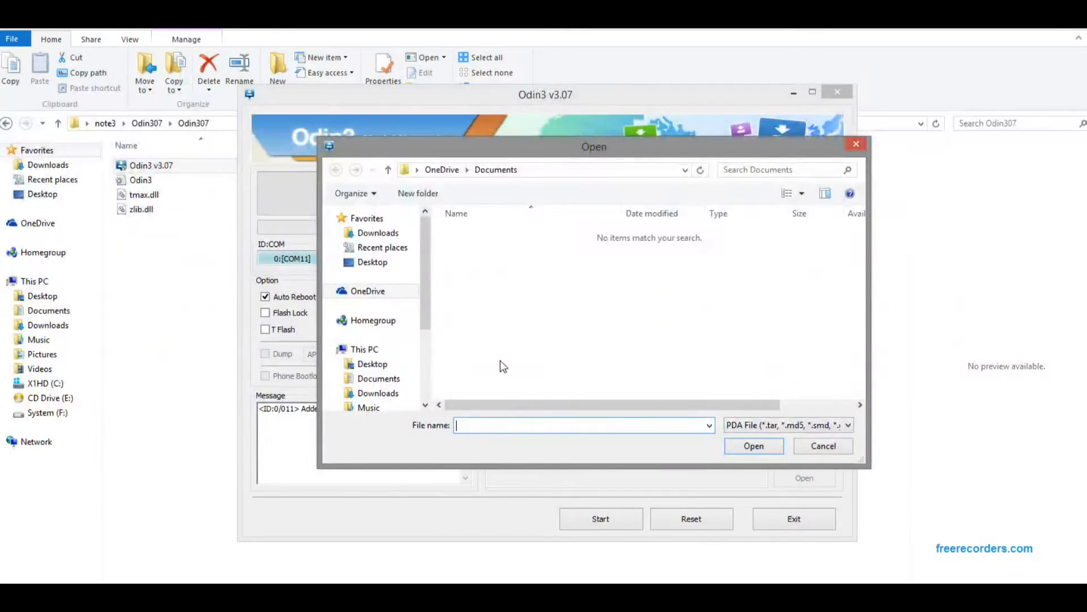
click(373, 262)
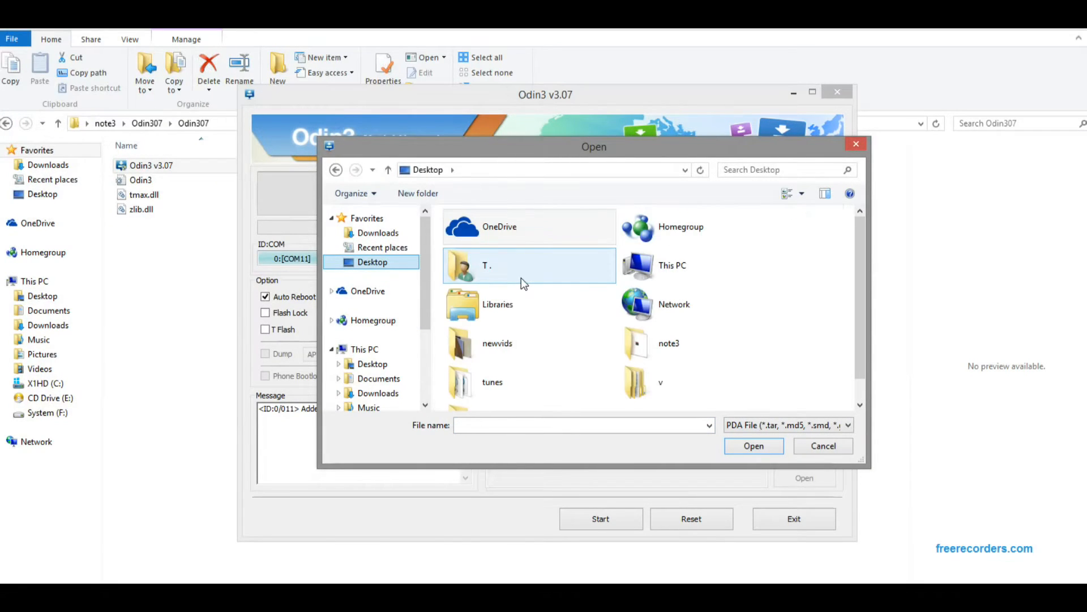
double_click(668, 343)
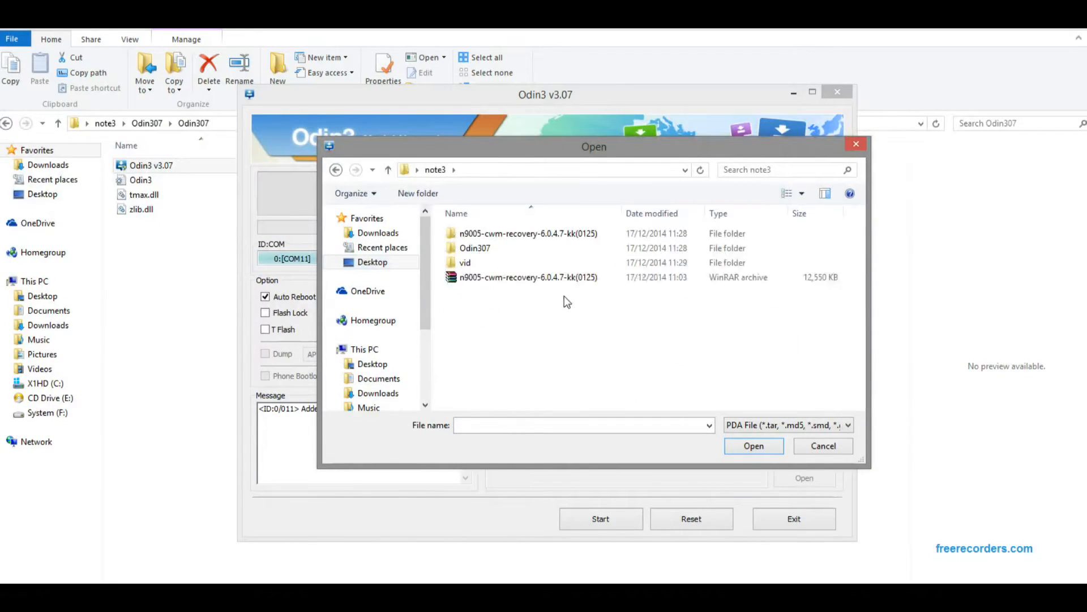
mouse_move(527, 234)
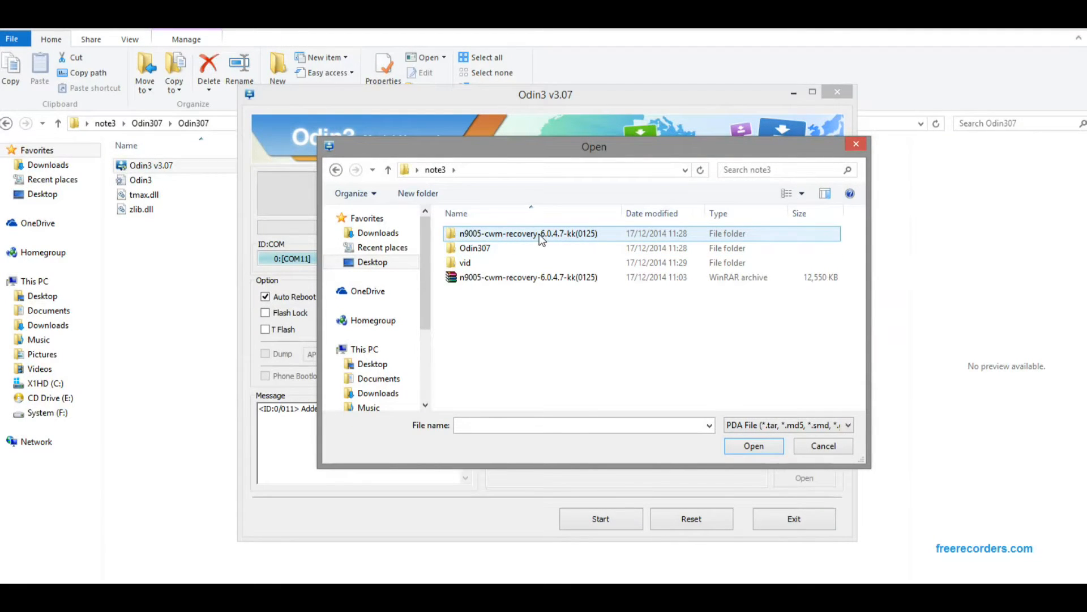
double_click(527, 233)
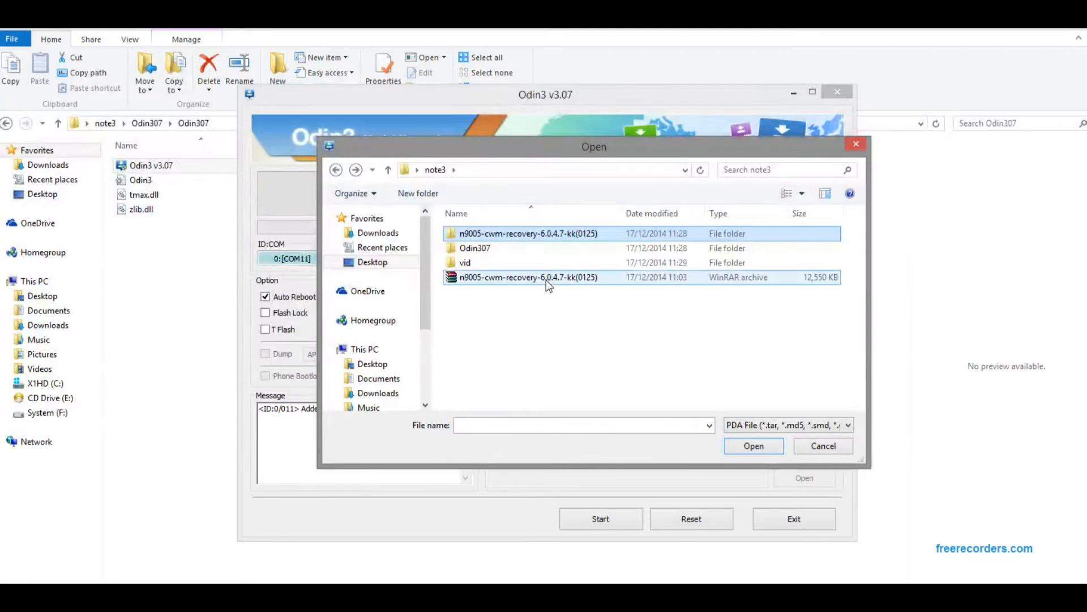
- Load the n9005-cwm-recovery tar into PDA and start flashing recovery.img
click(753, 445)
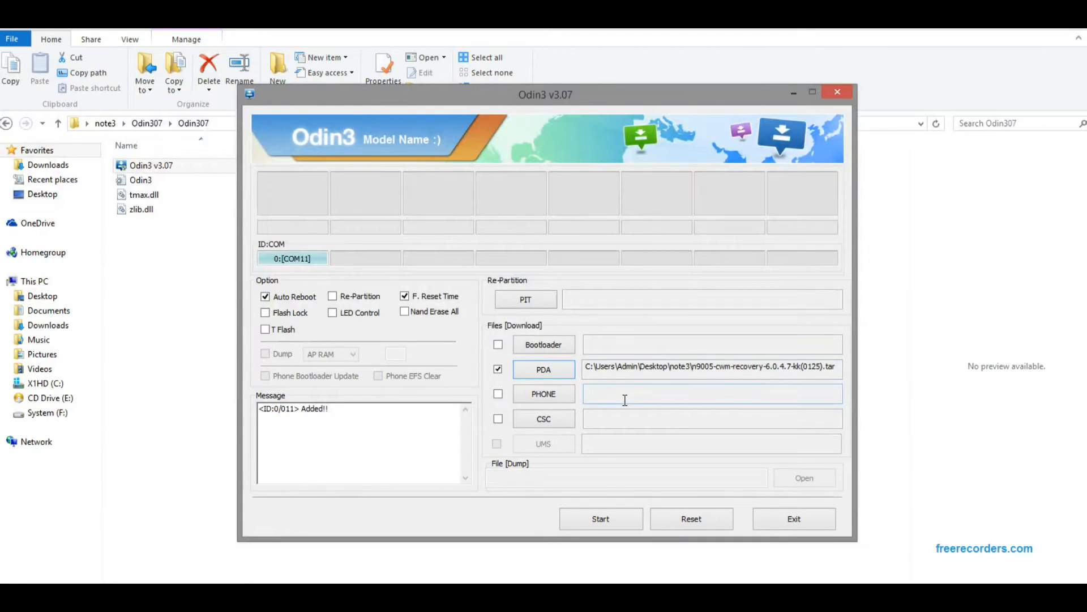
mouse_move(505, 415)
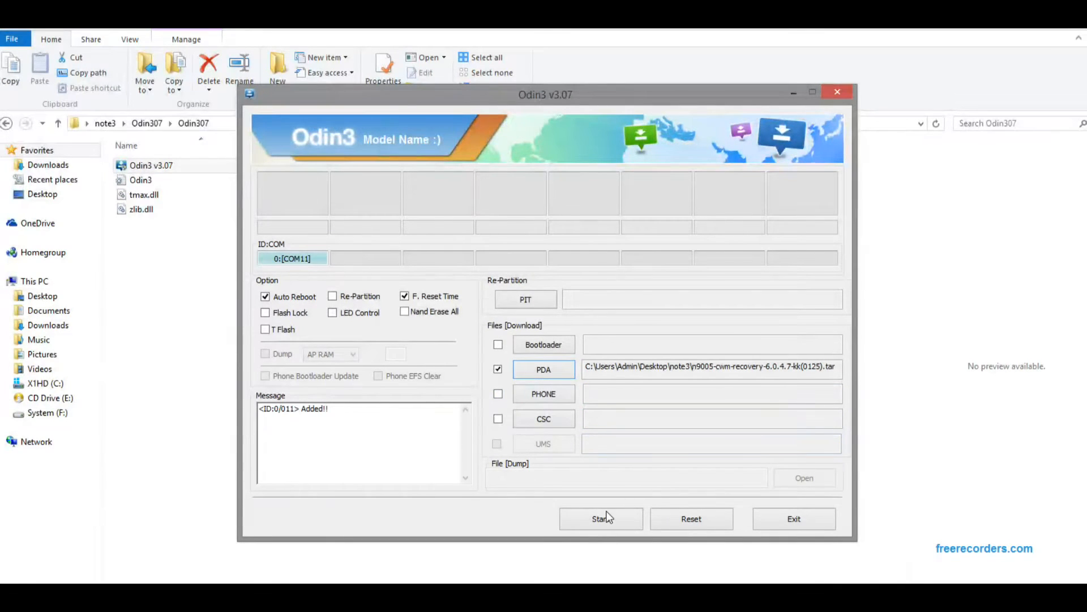
click(600, 518)
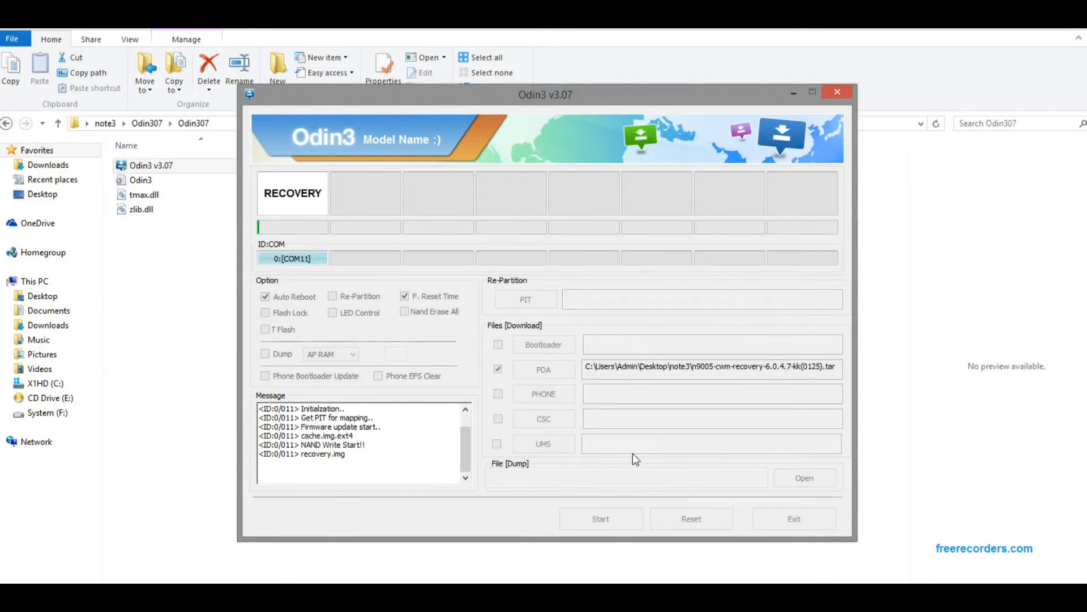